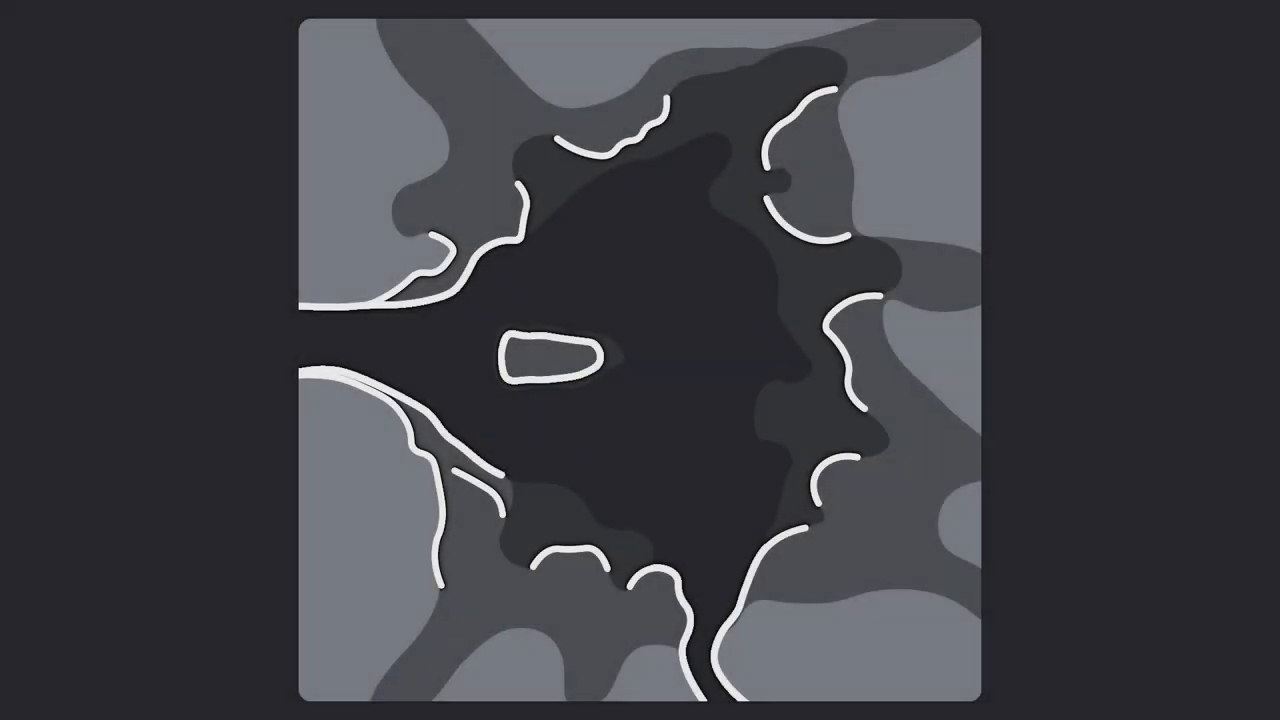
Angle-based unwrap the grass blade plane and show its UV layout beside the 3D view.
left_click(690, 363)
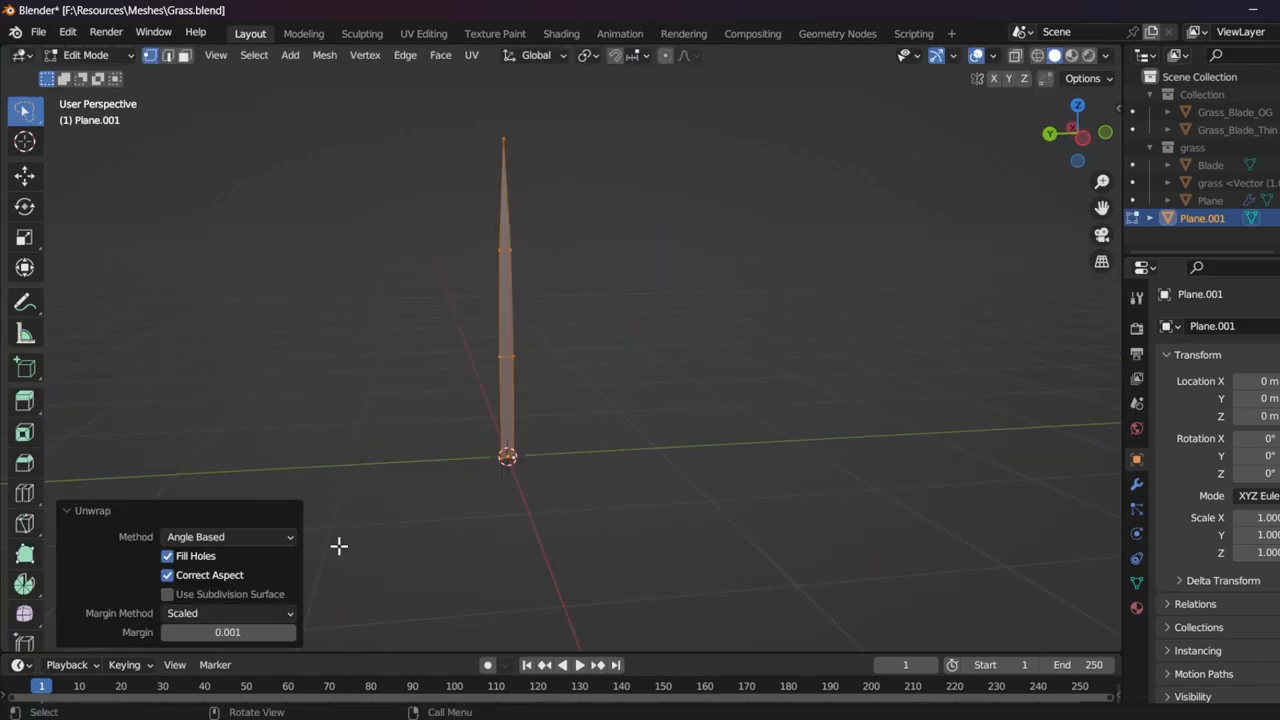
left_click(424, 33)
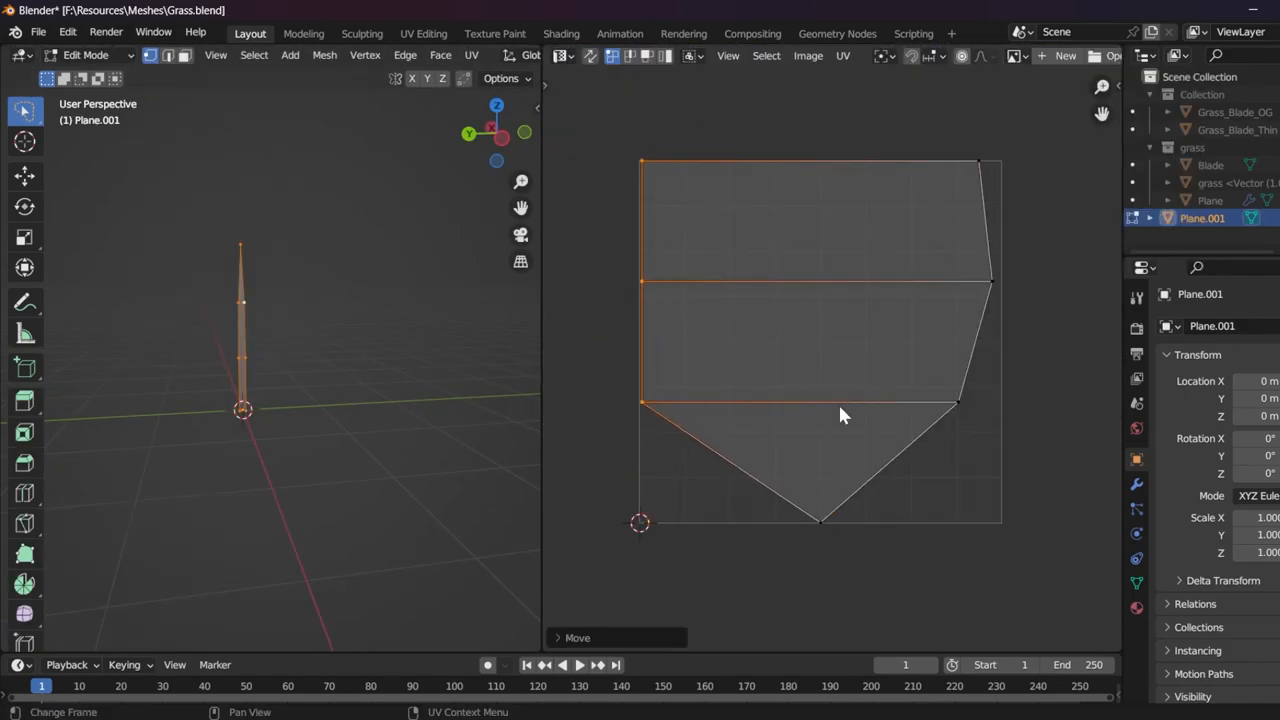